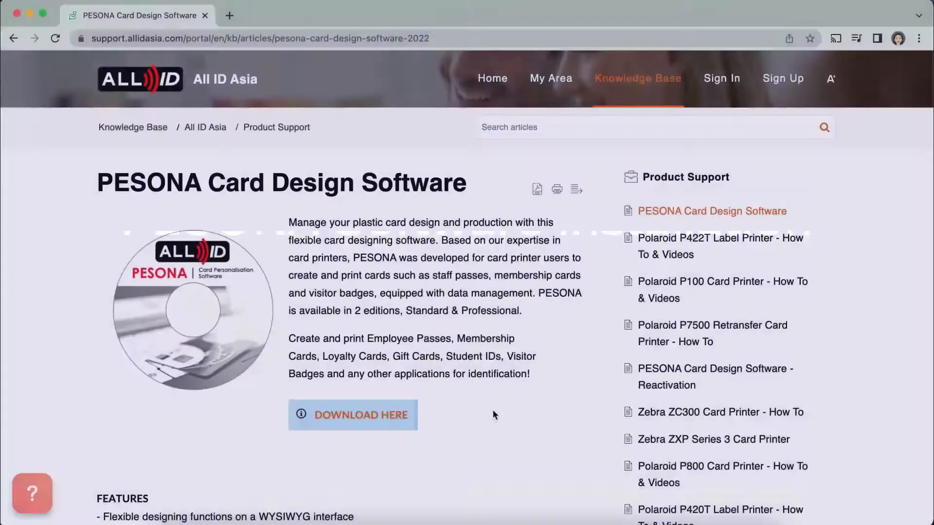
# Download the PESONA Card Design Software installer via DOWNLOAD HERE.
pyautogui.click(362, 414)
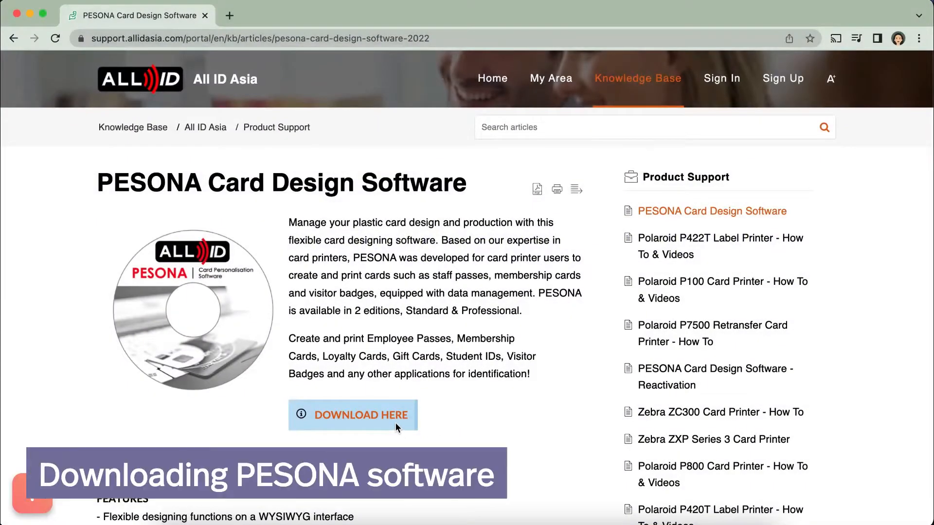
pyautogui.click(360, 415)
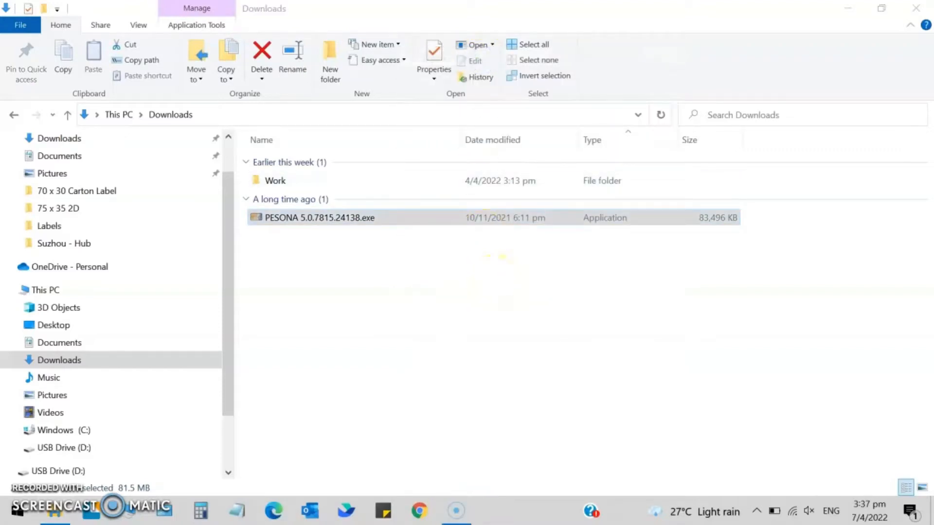
# Run the PESONA installer, accept the license, keep the desktop shortcut, and finish setup of version 5.0.
pyautogui.doubleClick(319, 218)
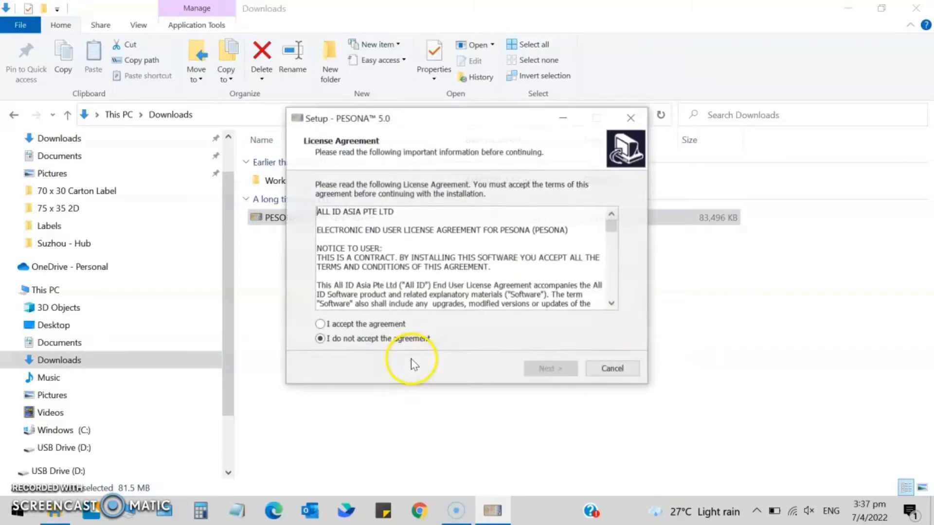
pyautogui.click(319, 325)
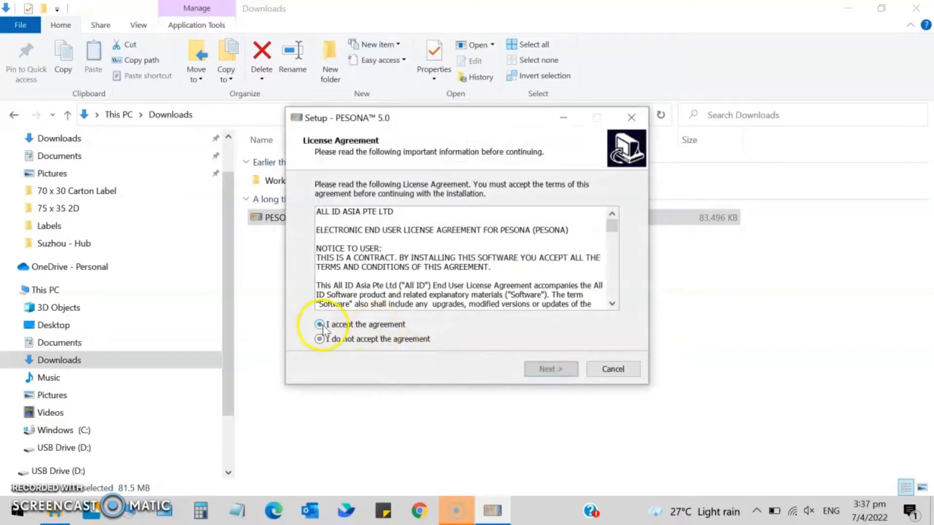
pyautogui.click(551, 369)
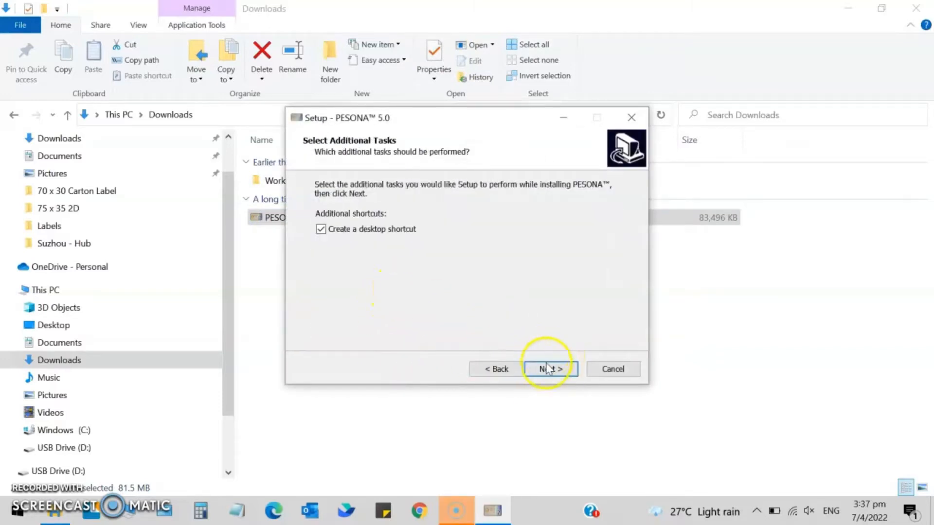
pyautogui.click(549, 369)
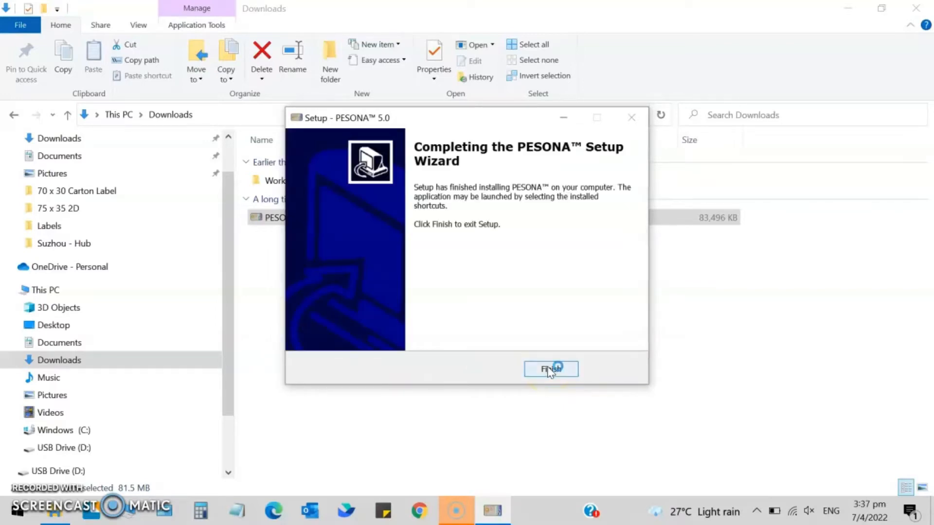
pyautogui.click(550, 368)
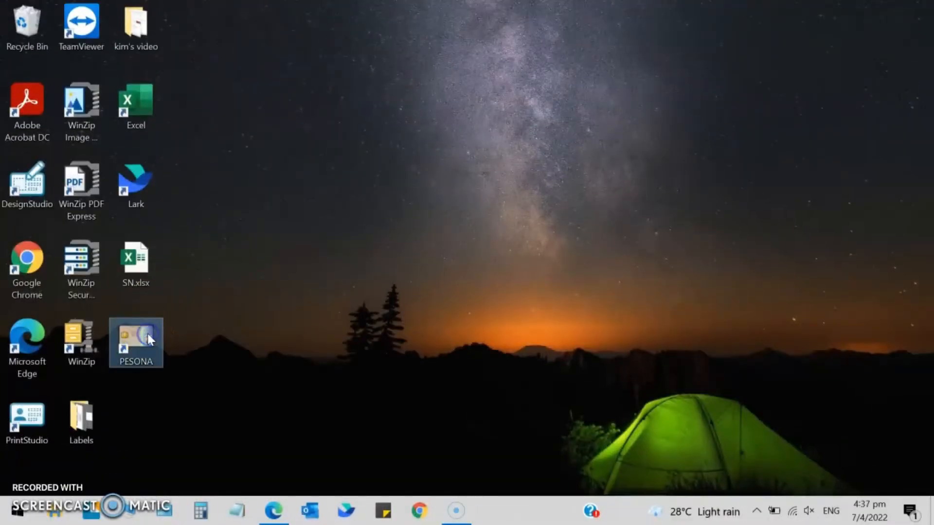
# Launch PESONA from its desktop shortcut to a blank card front.
pyautogui.doubleClick(136, 337)
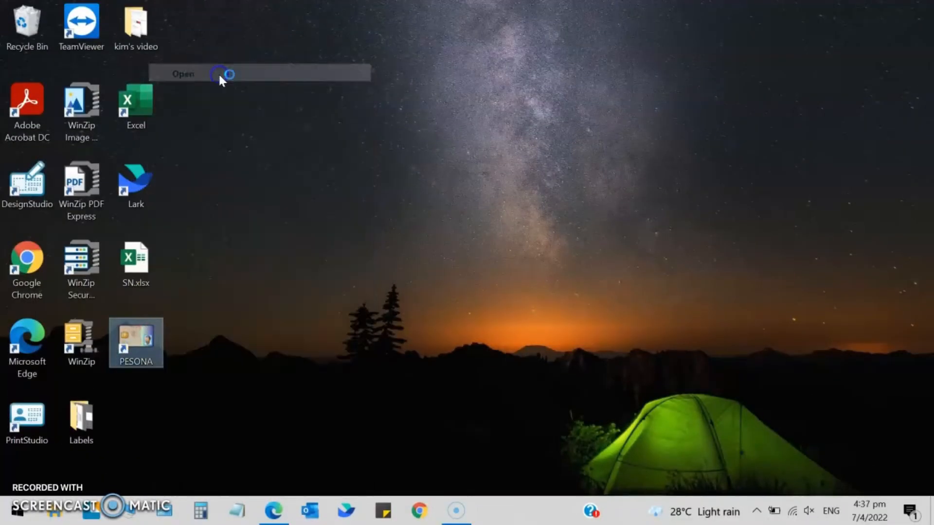
pyautogui.doubleClick(135, 343)
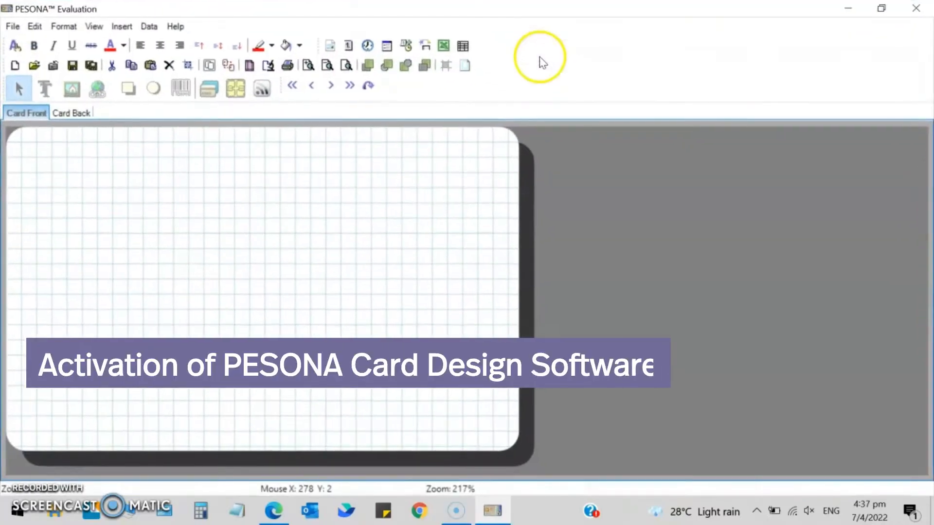
pyautogui.moveTo(326, 214)
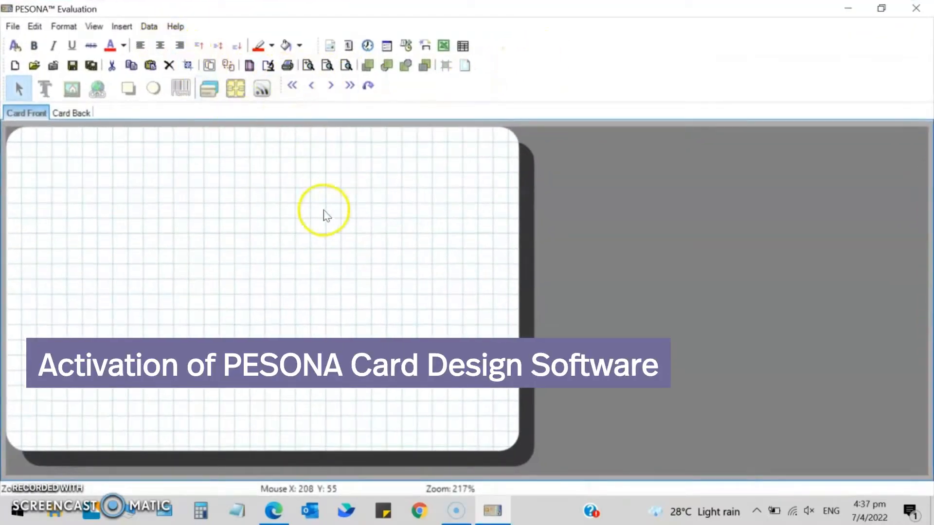
# Activate the PESONA evaluation copy via Help > Activate product.
pyautogui.click(175, 26)
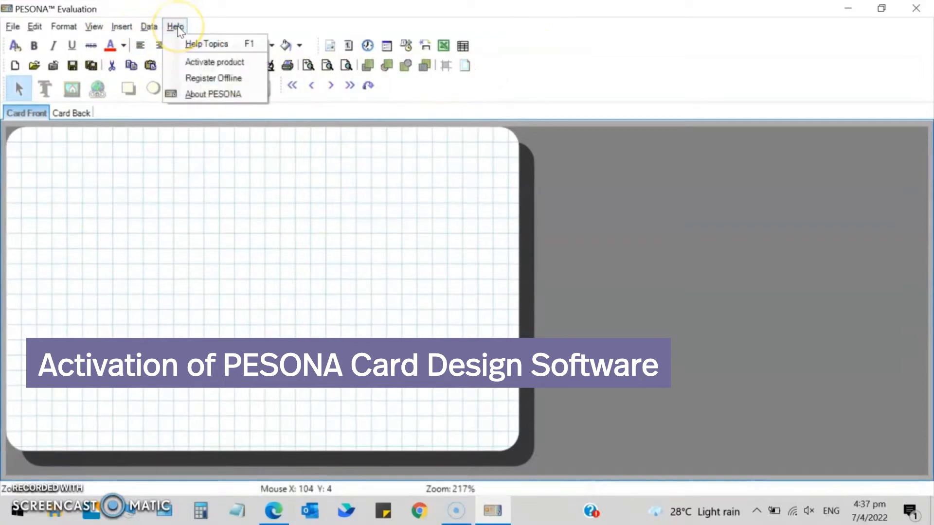
pyautogui.click(214, 63)
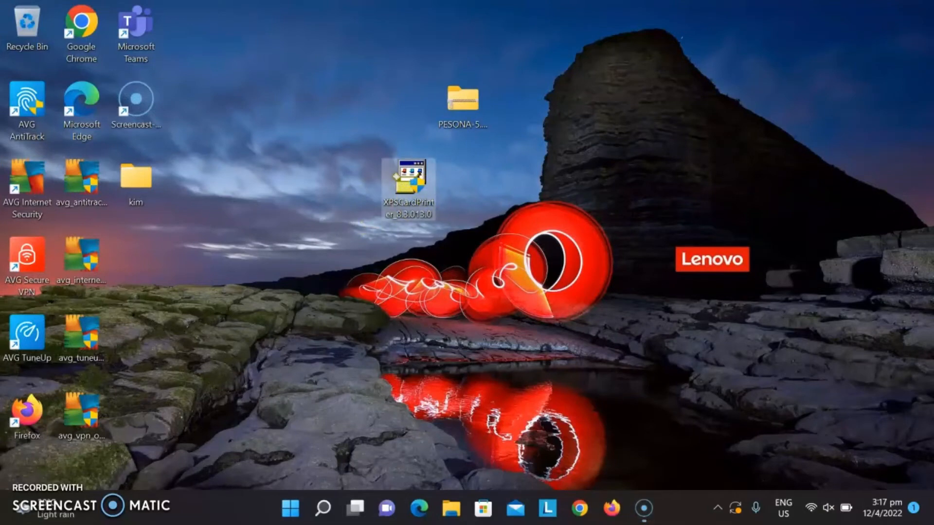
# Extract and launch the XPSCardPrinter package and choose Install a USB Printer.
pyautogui.doubleClick(410, 176)
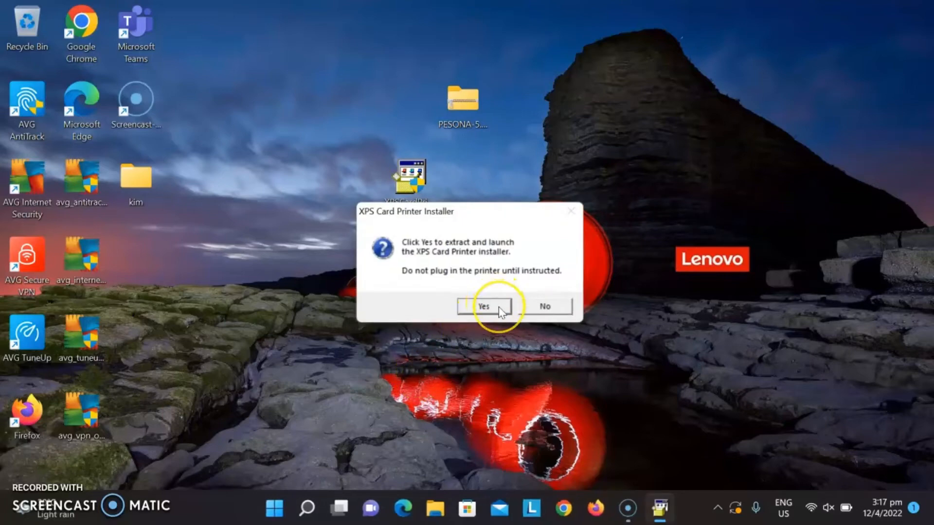
pyautogui.click(488, 305)
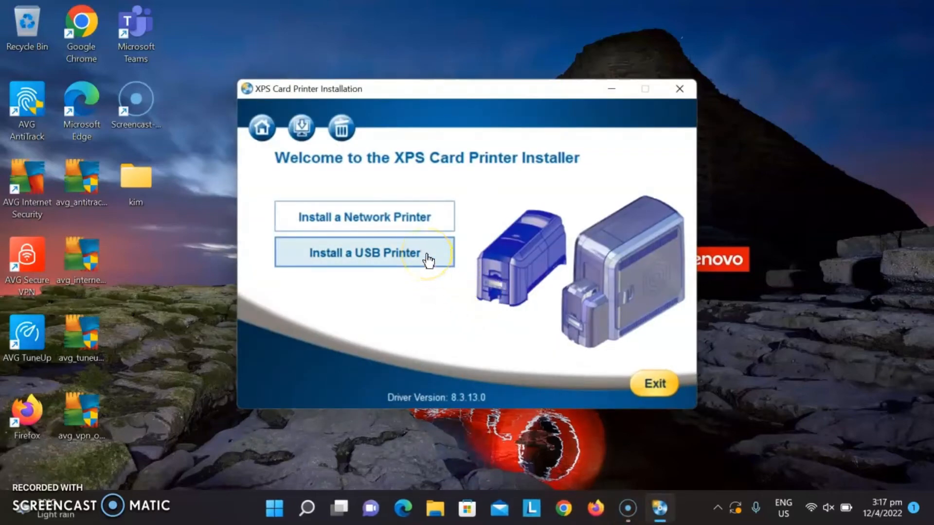
pyautogui.click(364, 253)
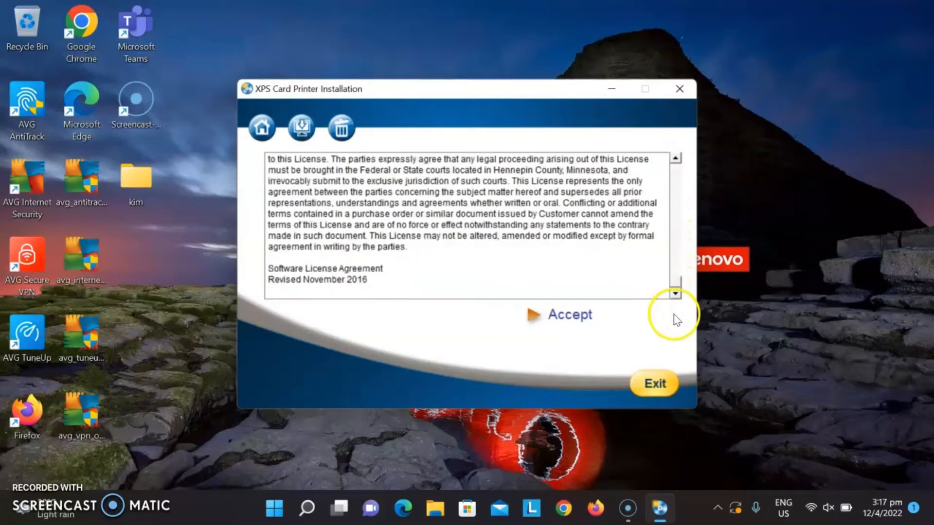
# Accept the XPS Card Printer license so driver installation proceeds to completion.
pyautogui.click(570, 315)
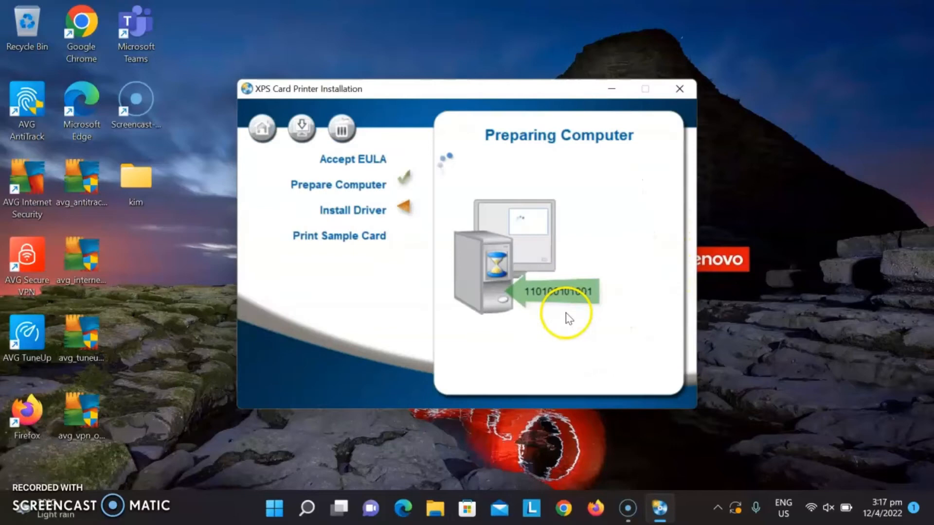
pyautogui.moveTo(582, 341)
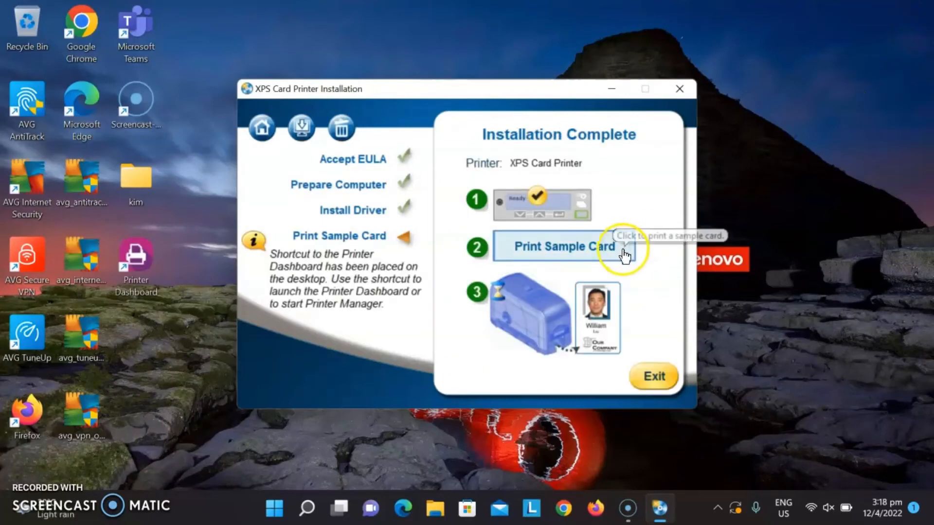
pyautogui.moveTo(624, 263)
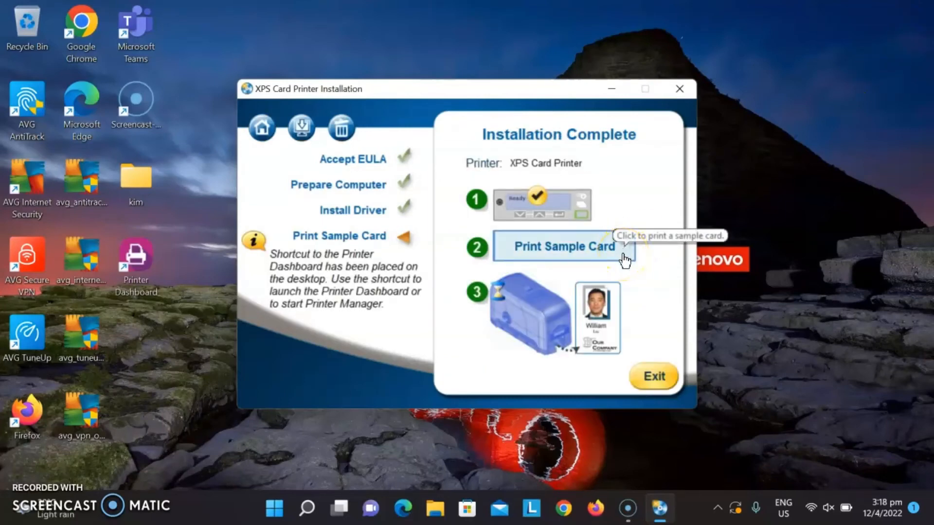